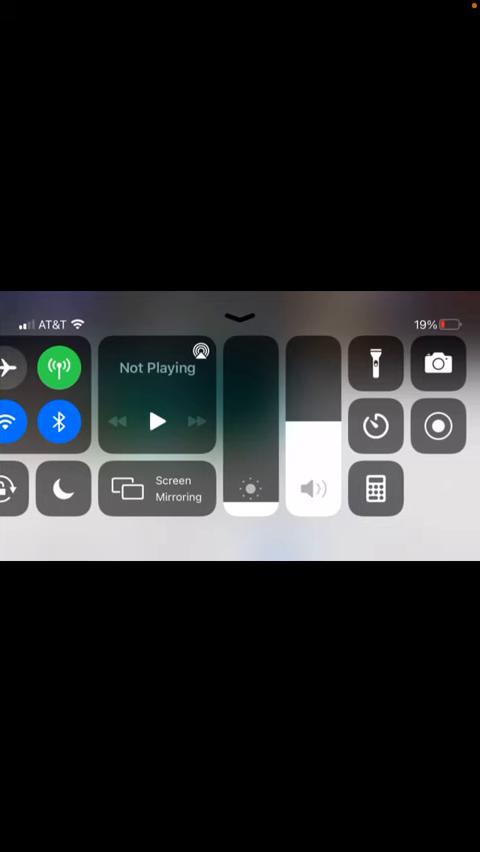
Long-press the Screen Recording control to reveal Start Recording with Microphone On
left_click_drag(312, 470, 312, 390)
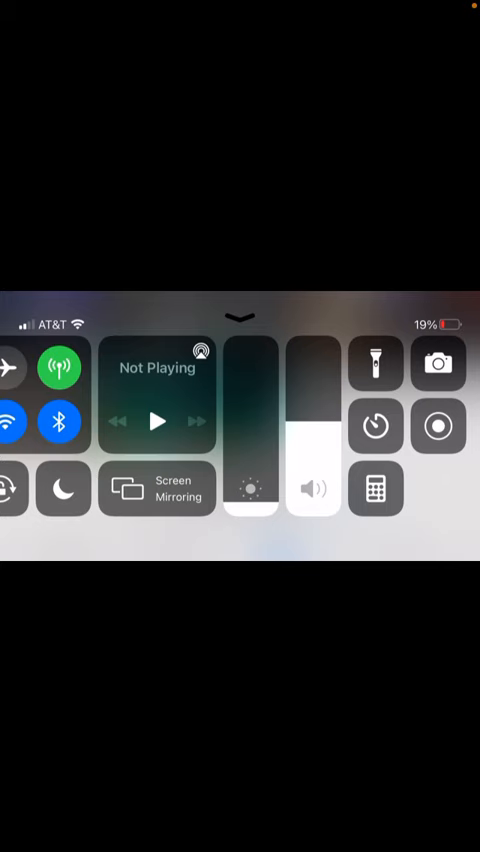
left_click(438, 426)
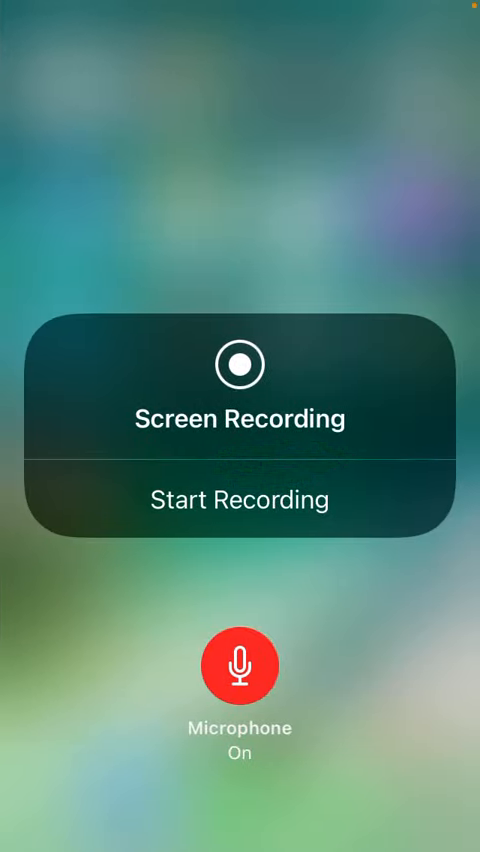